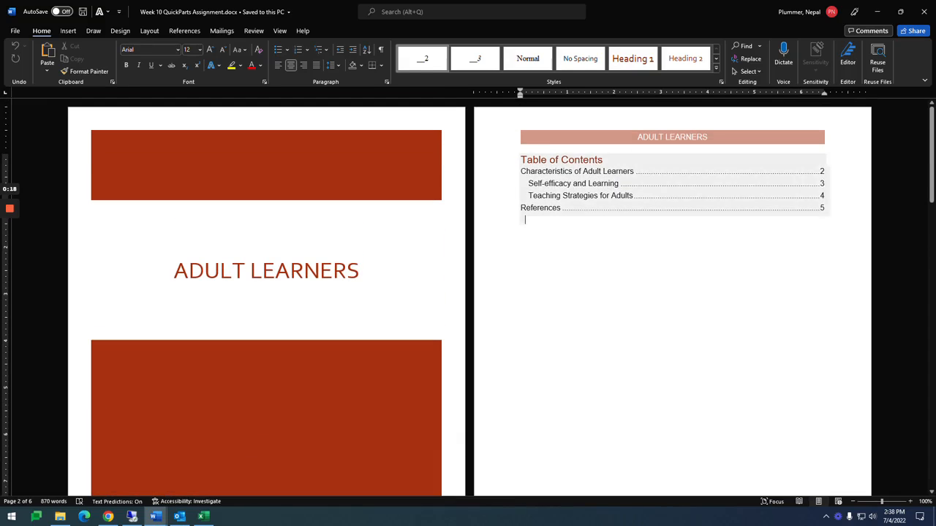
# Scroll down to the table of contents page to reach its footer
pyautogui.scroll(-3)
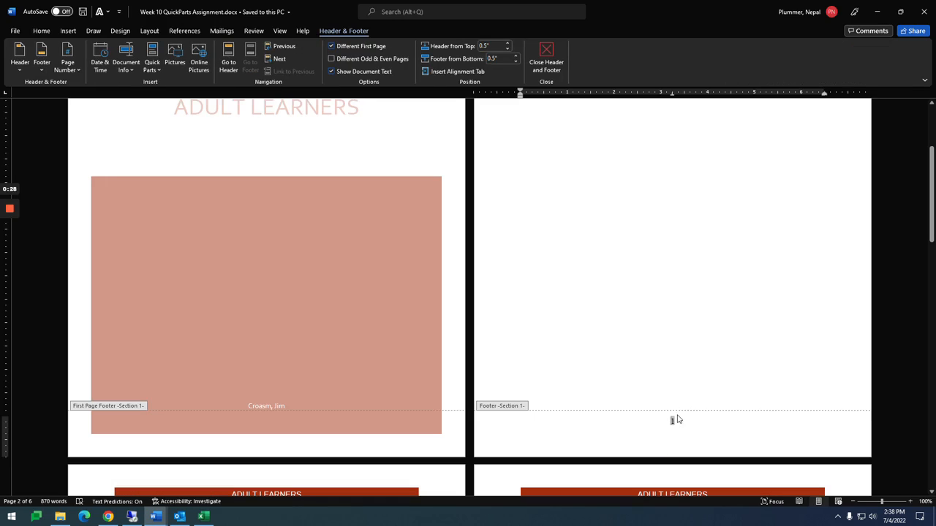
# Set the section's page number format to lowercase Roman numerals (i, ii, iii)
pyautogui.click(68, 58)
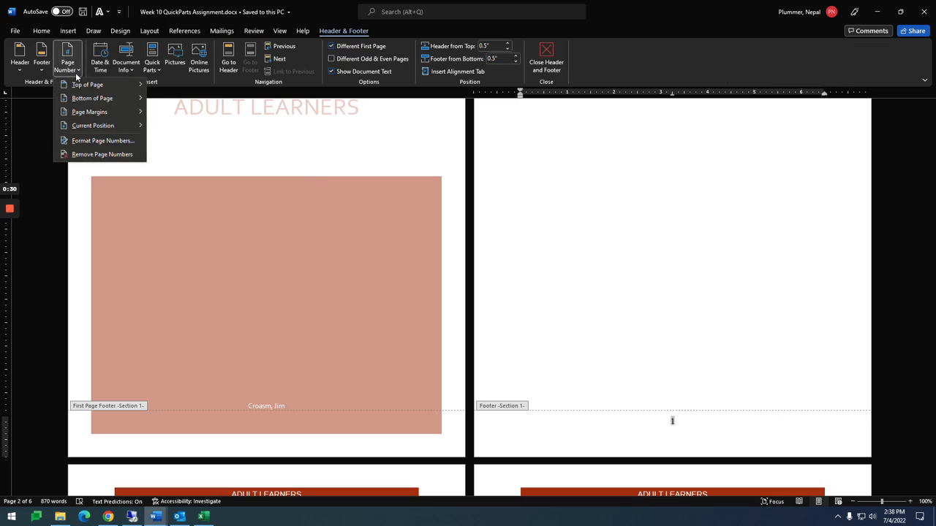
pyautogui.click(103, 141)
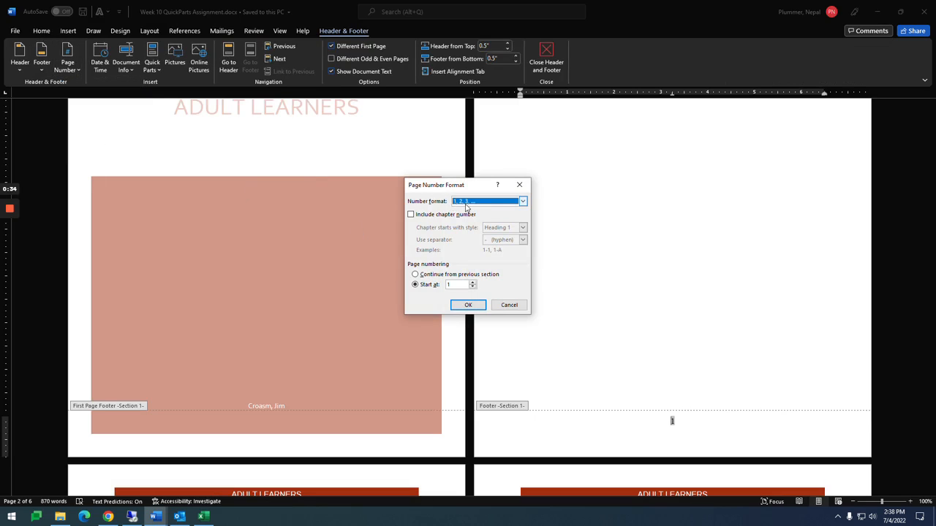
pyautogui.click(522, 202)
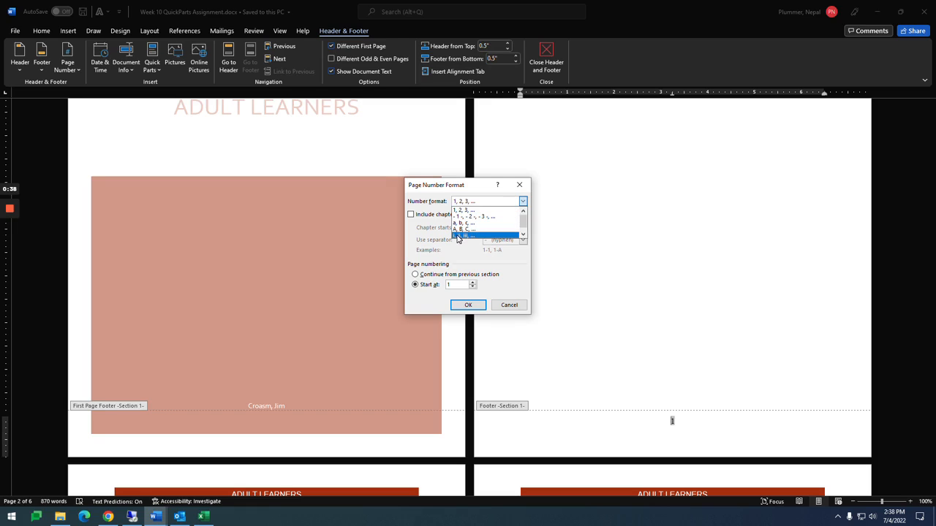
pyautogui.click(468, 234)
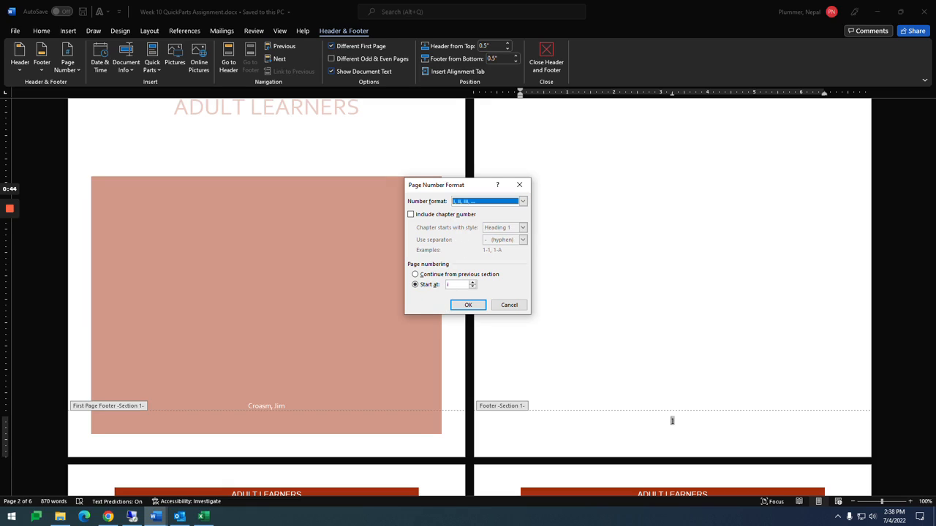
pyautogui.click(468, 305)
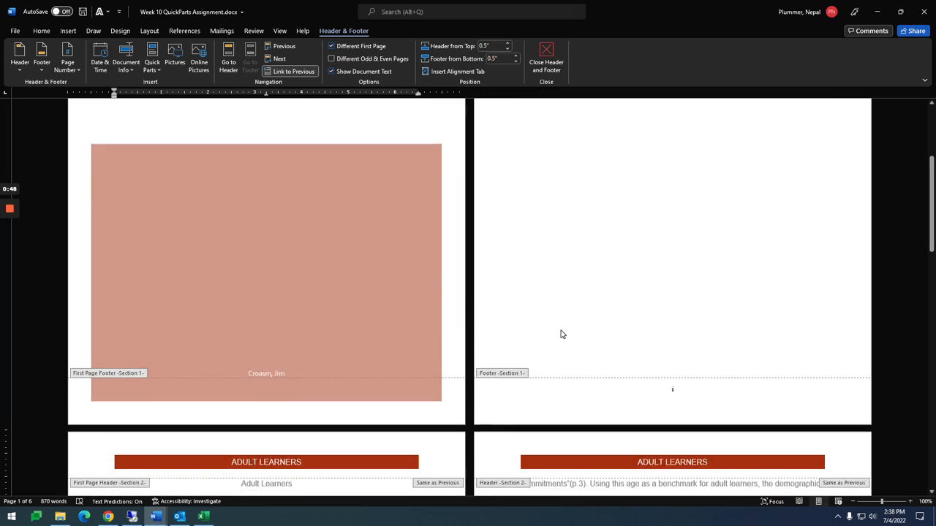
pyautogui.scroll(-3)
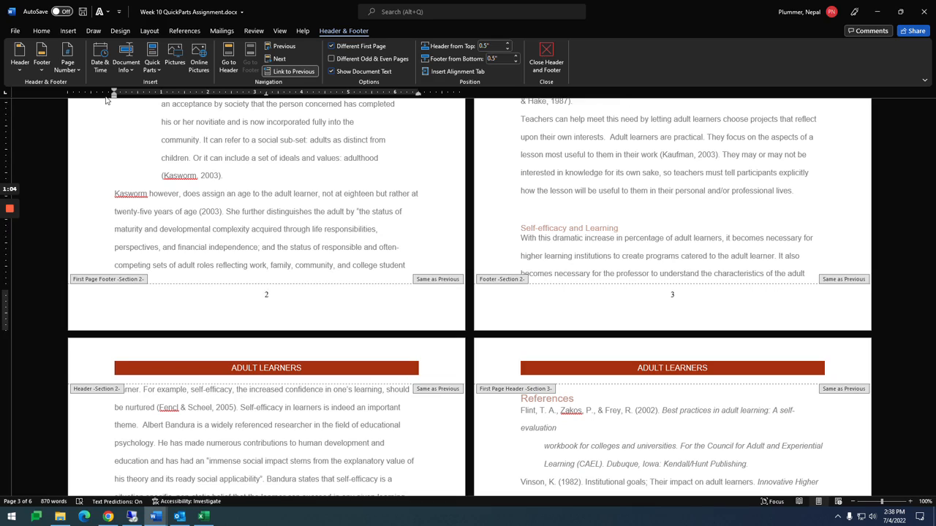
pyautogui.click(266, 294)
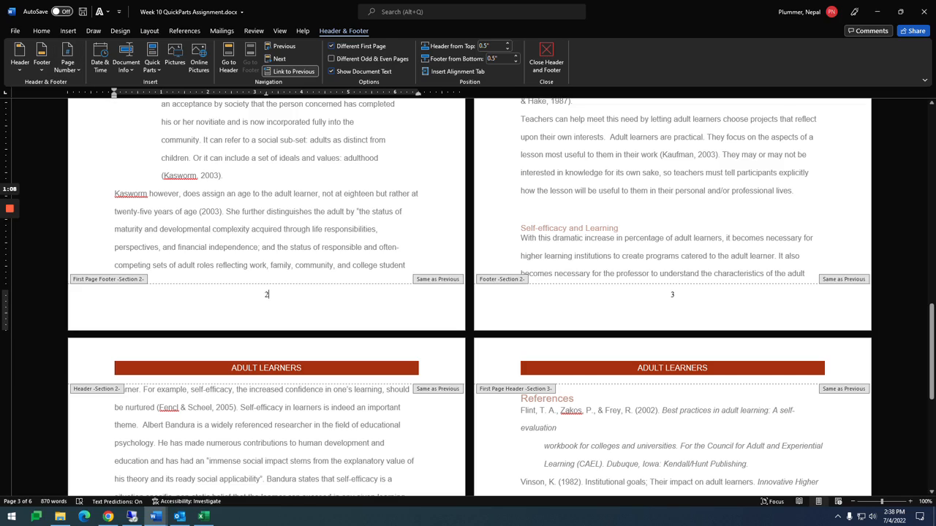
pyautogui.moveTo(458, 282)
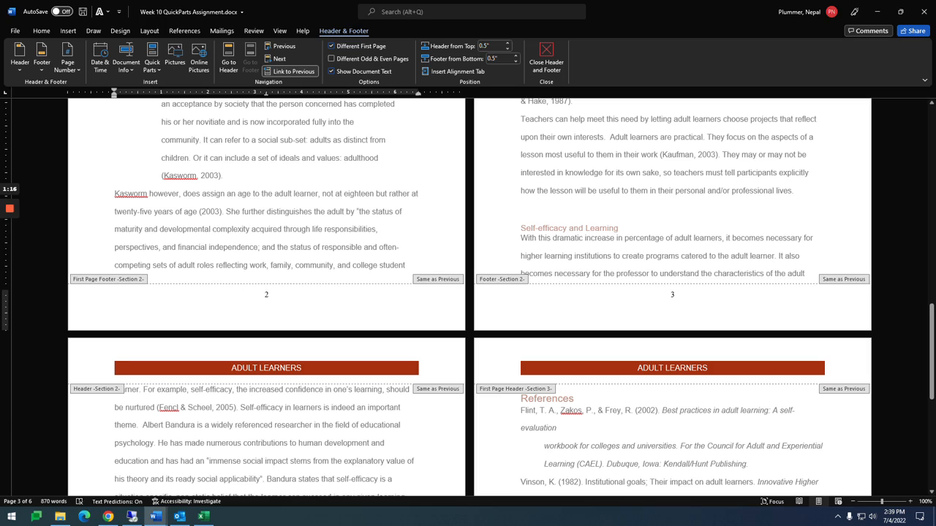
pyautogui.click(267, 294)
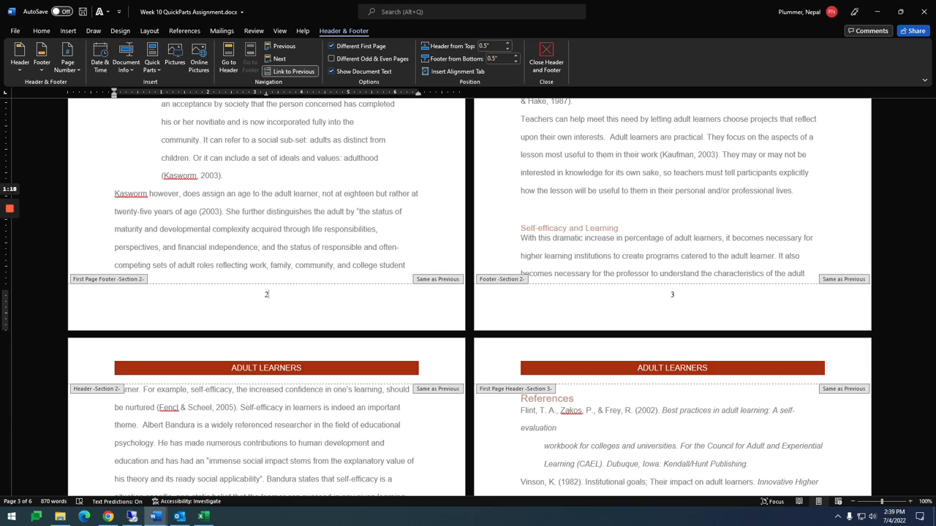